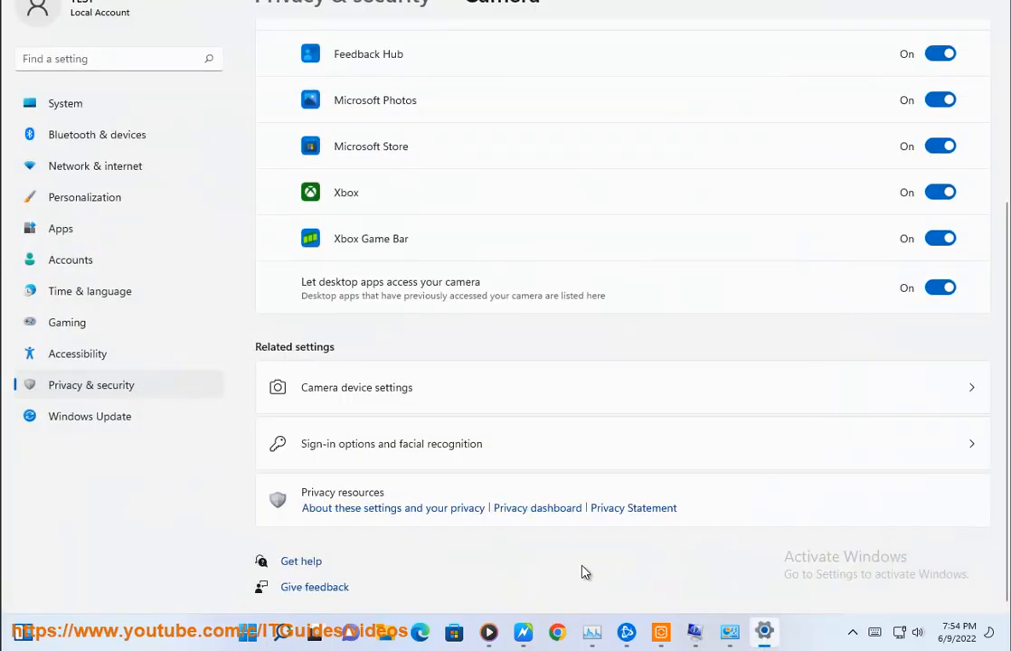
Search the installed apps list for 'XBOX'
click(61, 228)
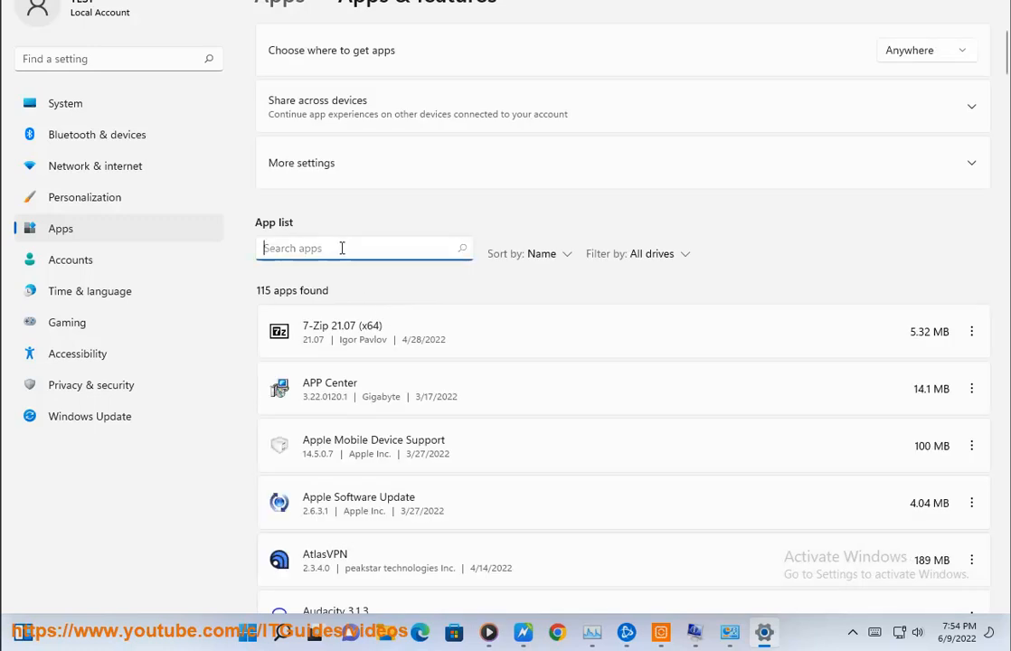
text(XBOX)
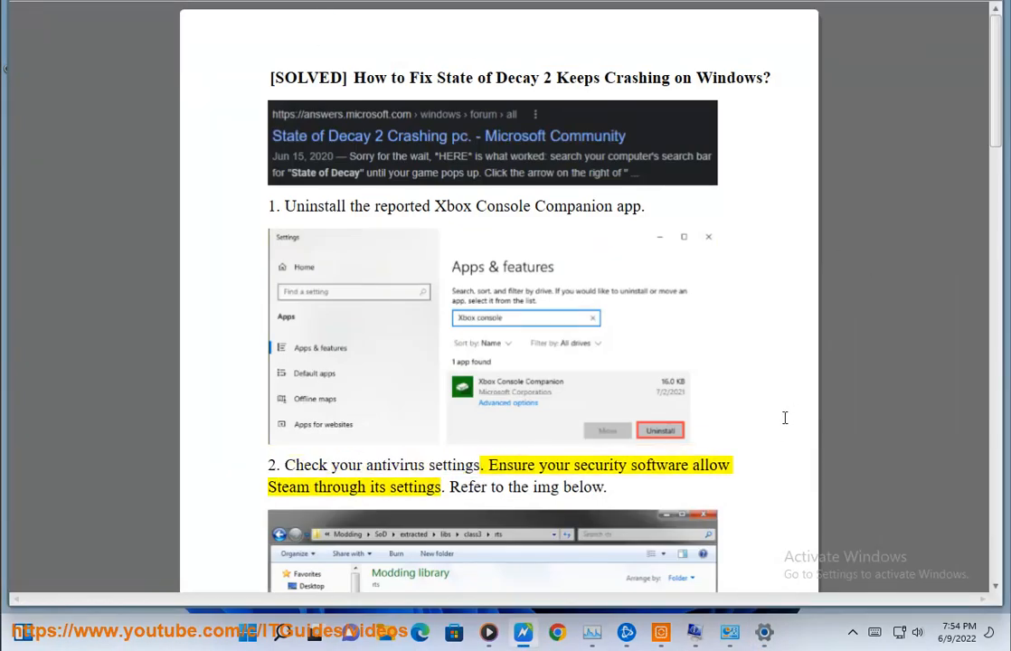
scroll(down, 3)
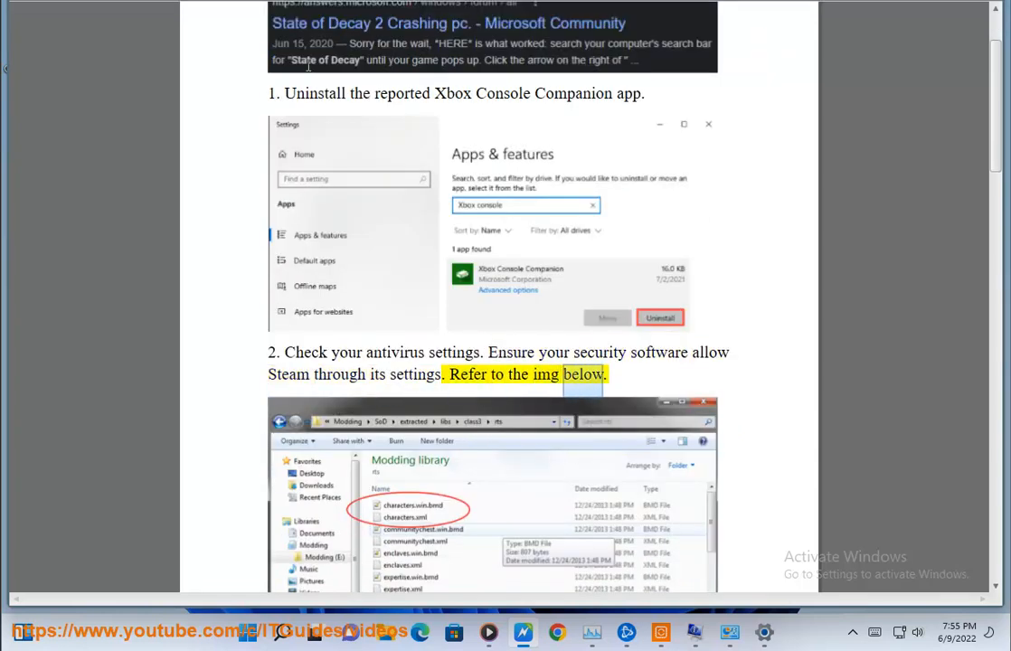
scroll(down, 3)
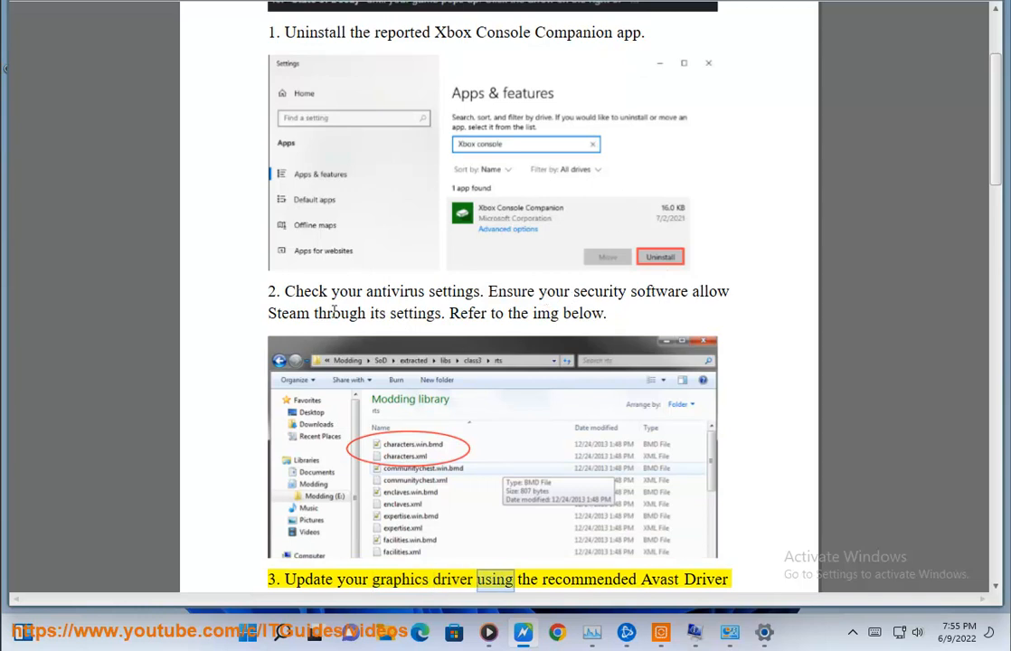
double_click(340, 313)
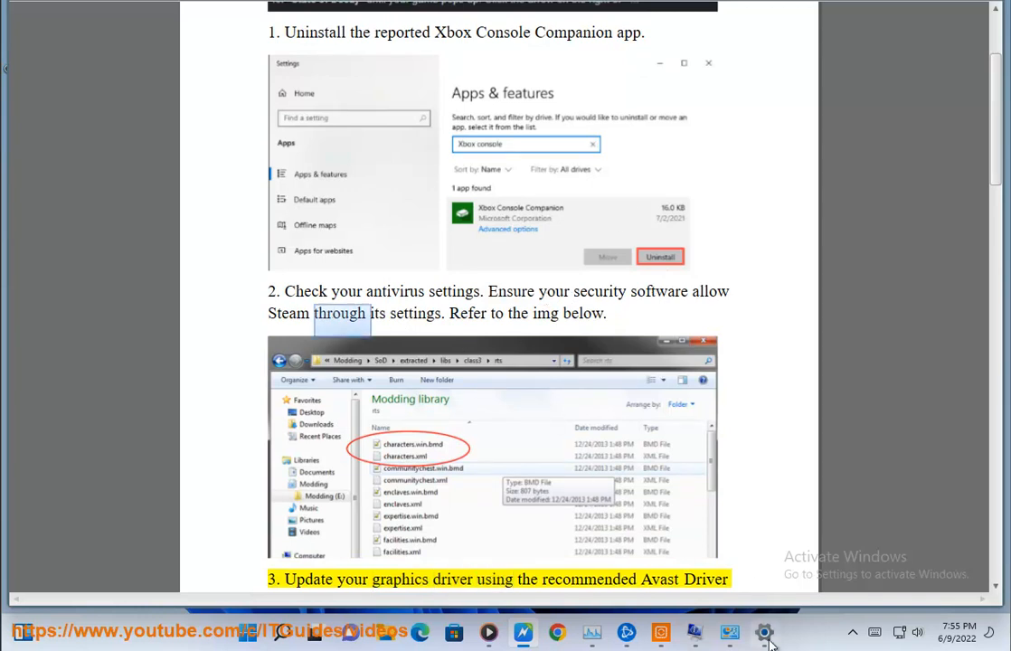
click(763, 633)
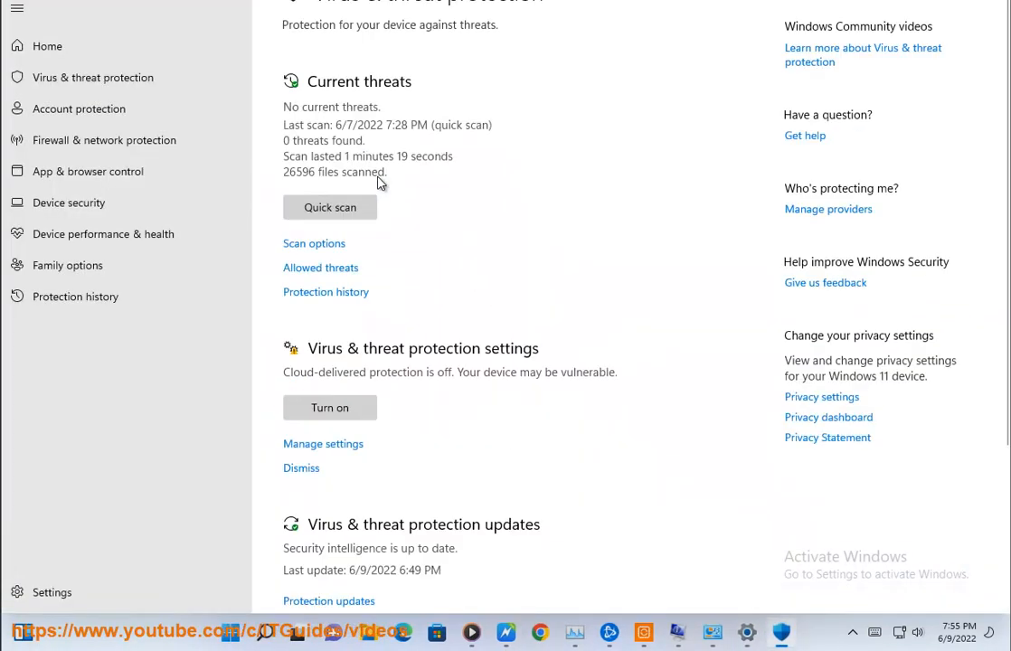
Turn on Cloud-delivered protection under Virus & threat protection and approve the UAC prompt
click(322, 443)
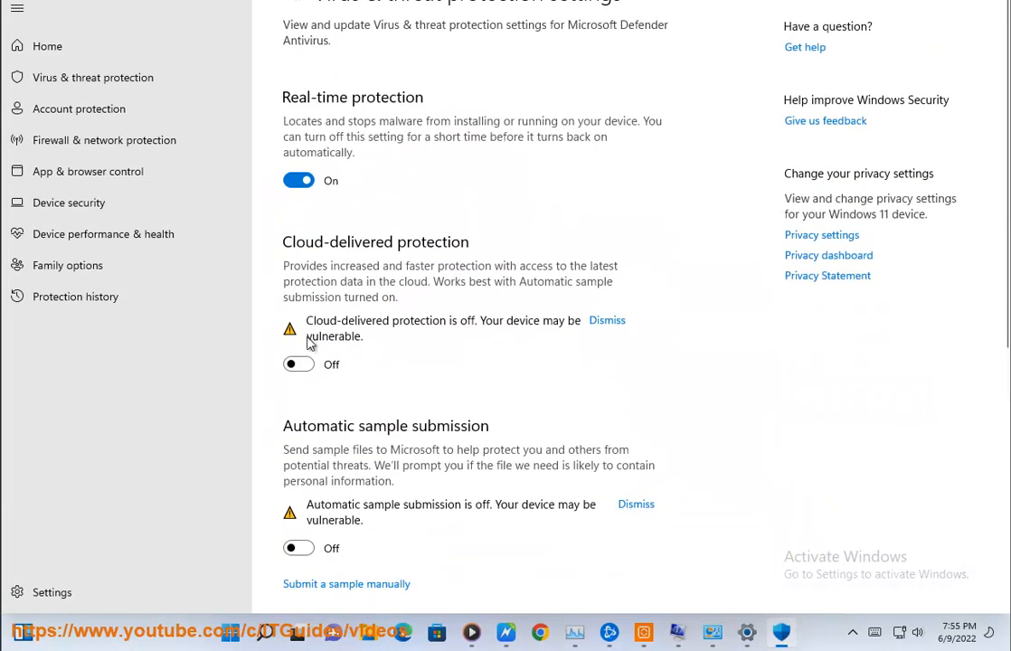
click(298, 364)
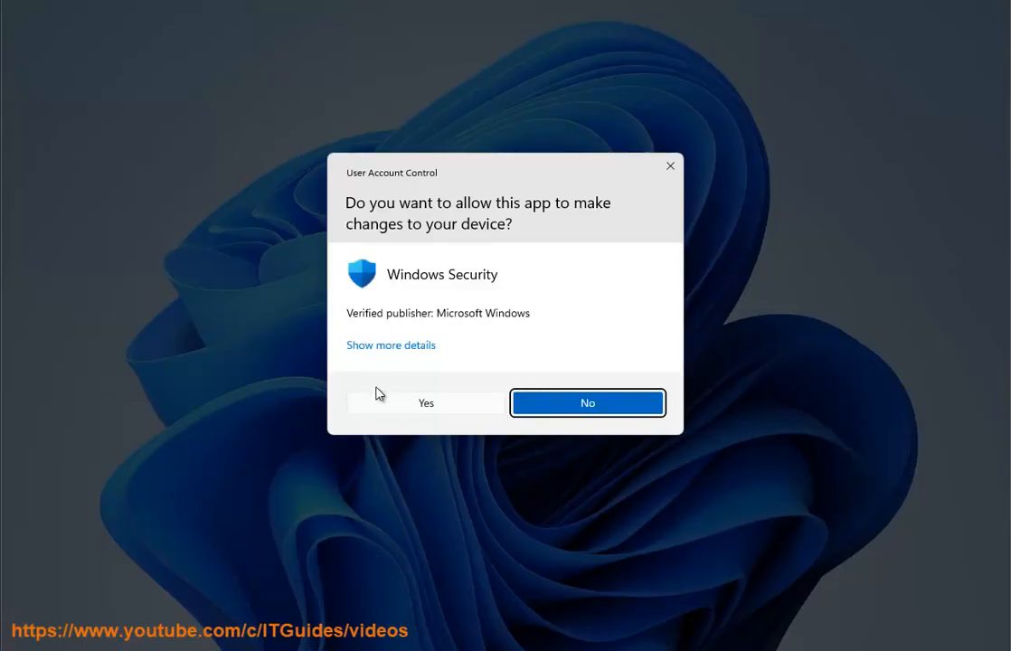
click(427, 401)
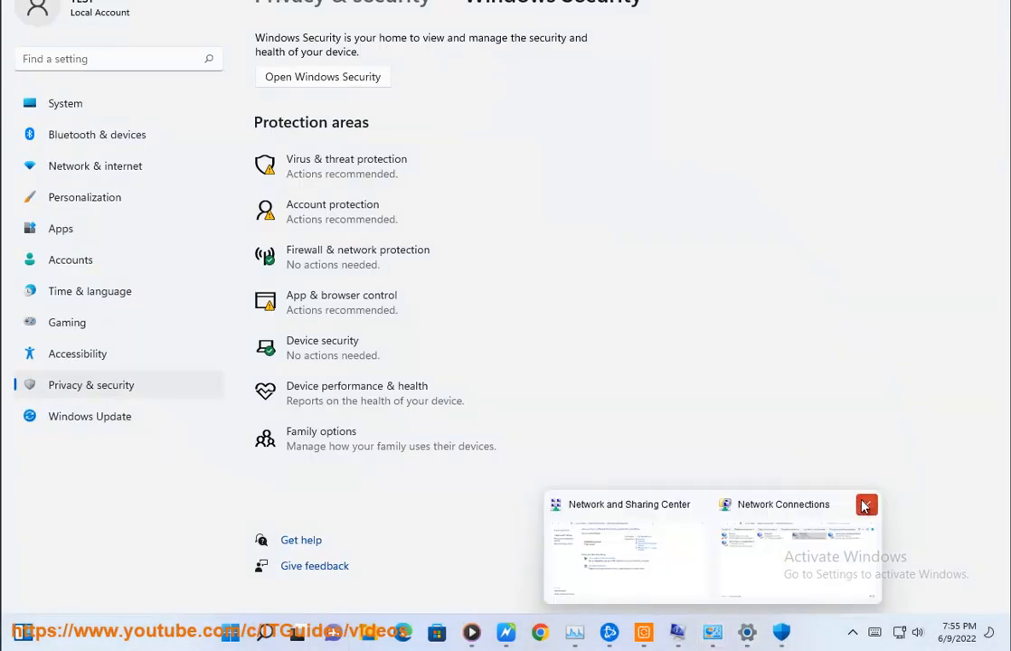
Reach Windows Defender Firewall's allowed apps via Control Panel and start adding another app
click(264, 633)
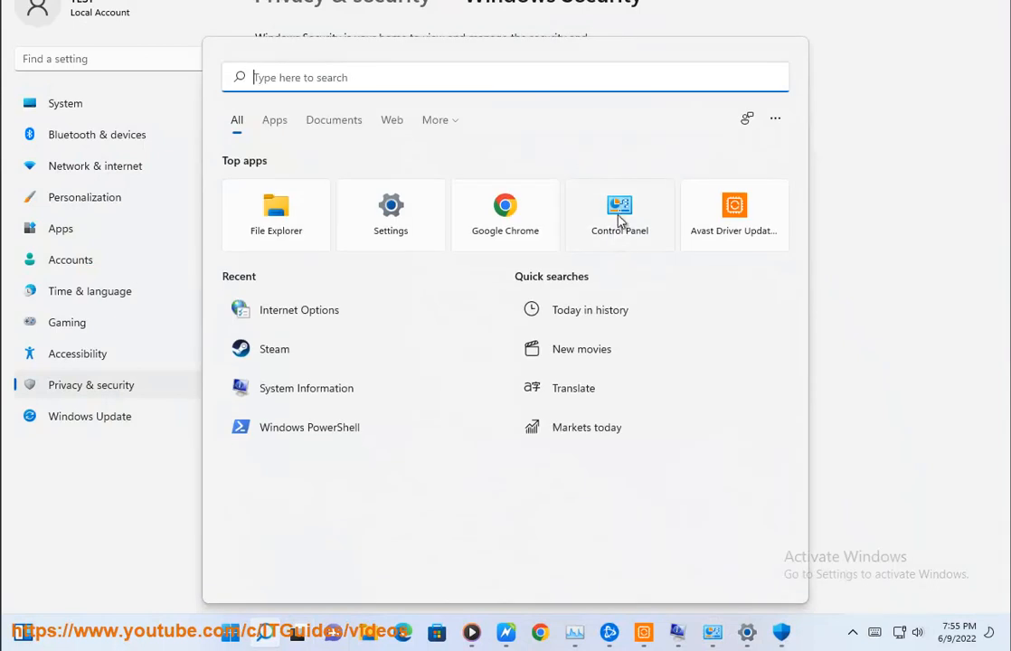
click(619, 213)
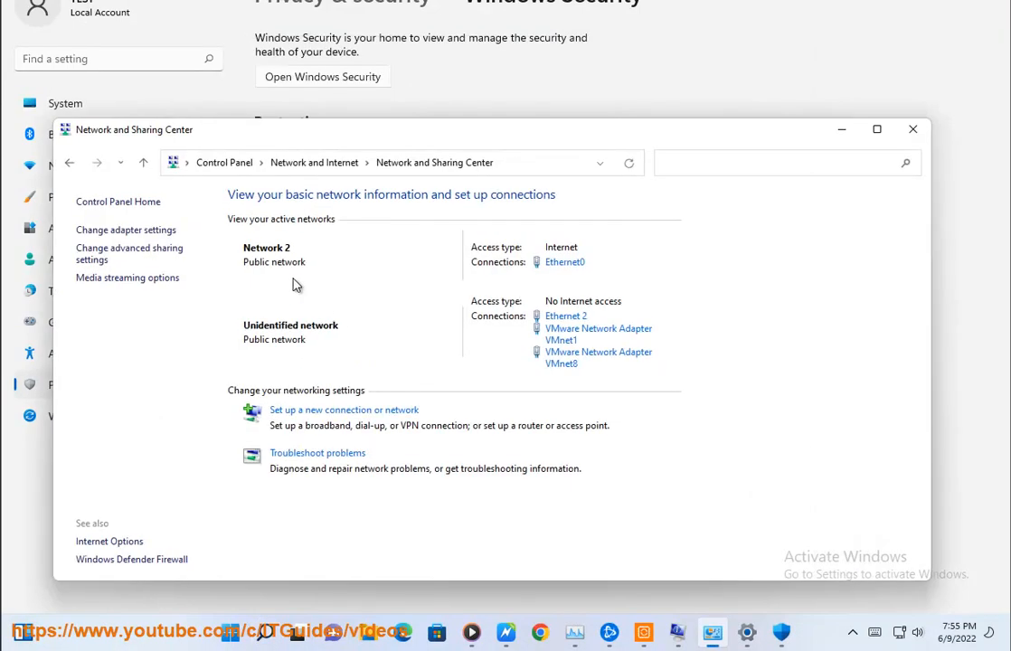
click(224, 163)
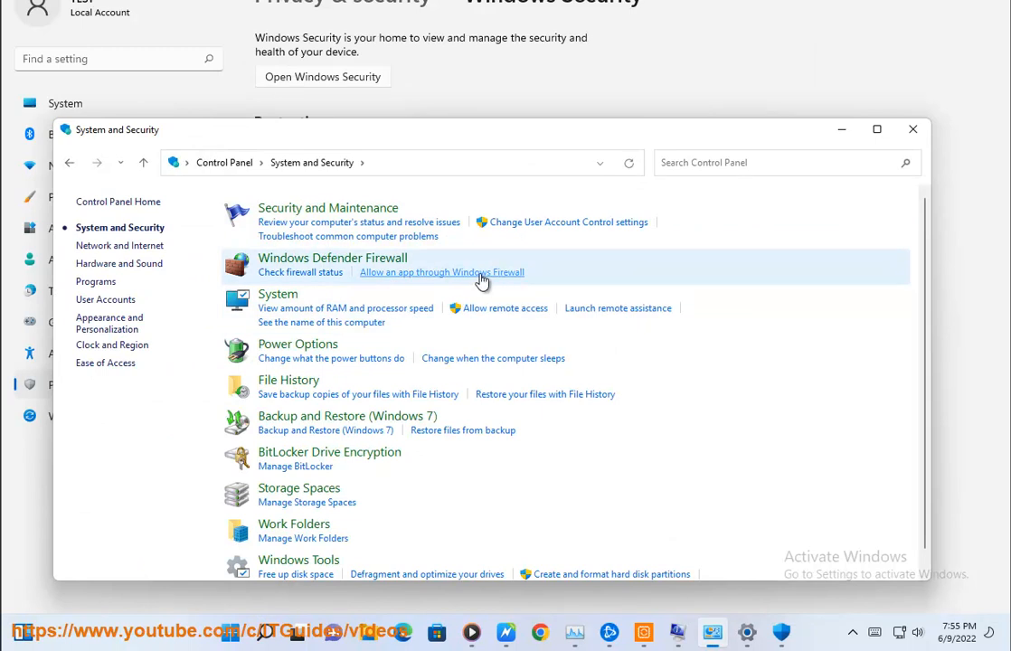
click(442, 271)
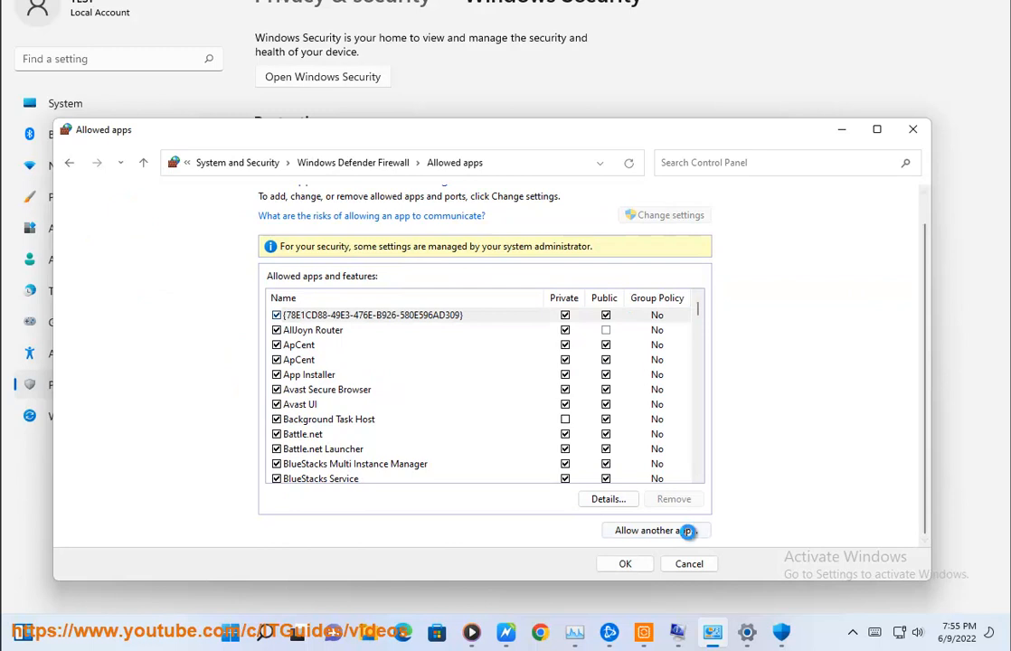
click(654, 530)
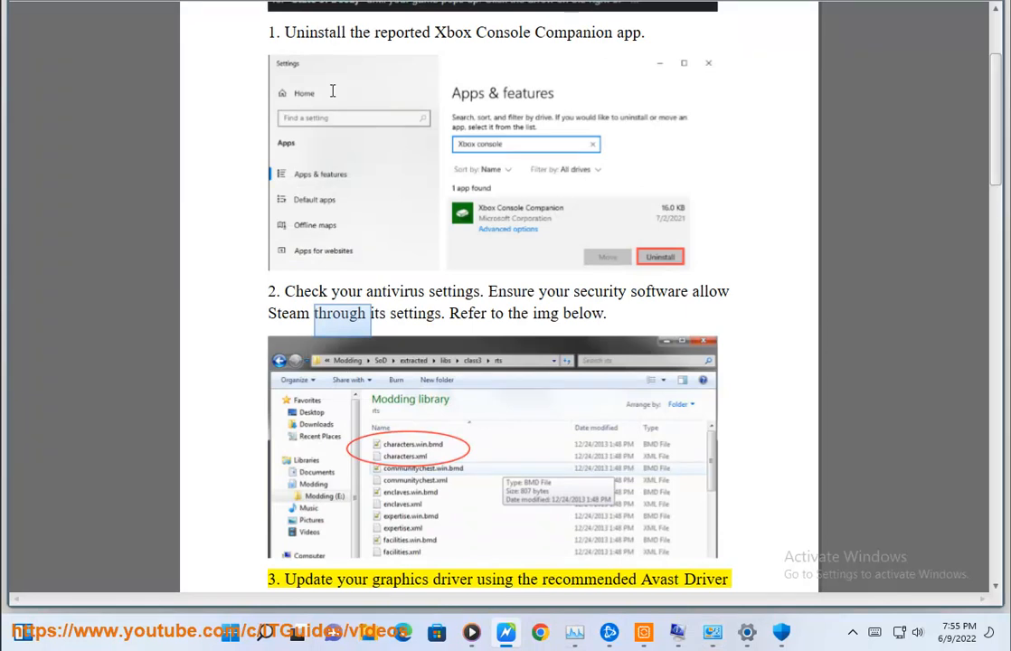
Read guide steps 4–7 on updates and resetting the game, then go to Settings' Apps page
scroll(down, 3)
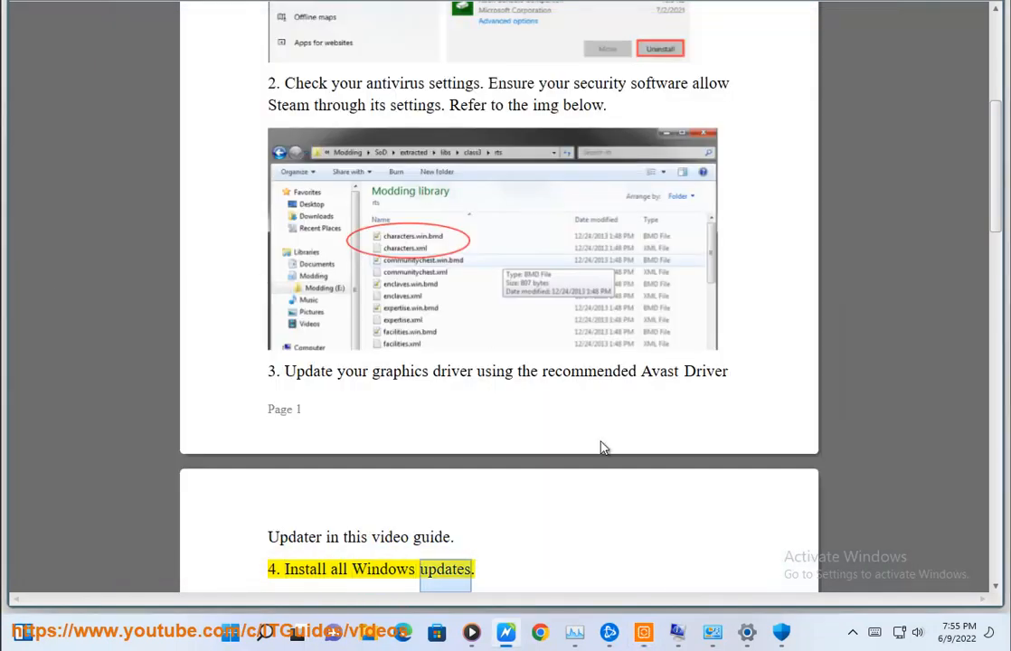
click(745, 633)
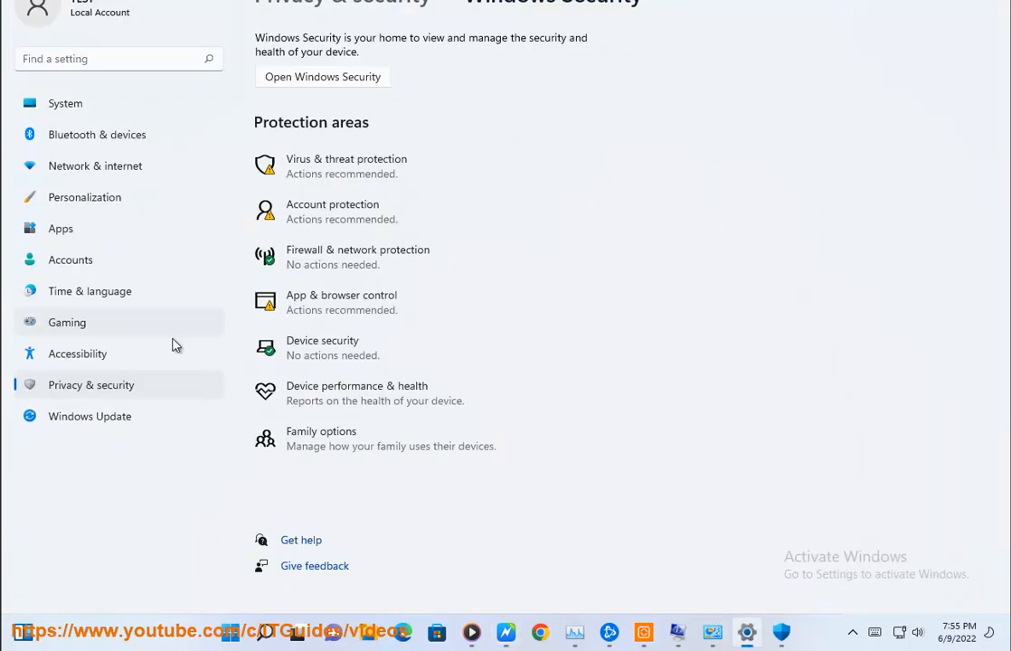
mouse_move(167, 437)
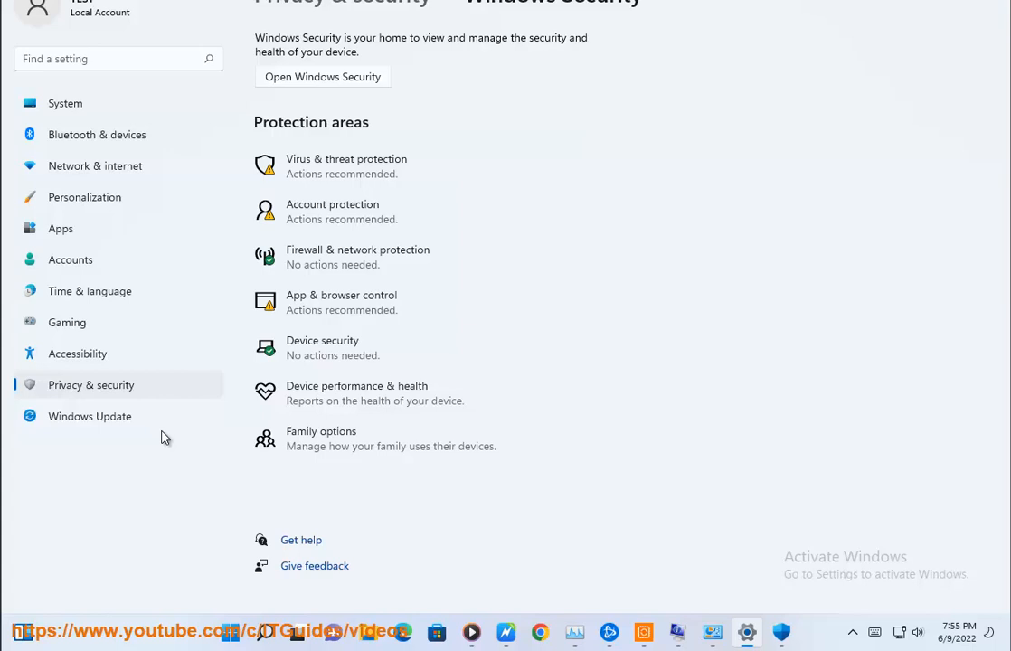
click(91, 416)
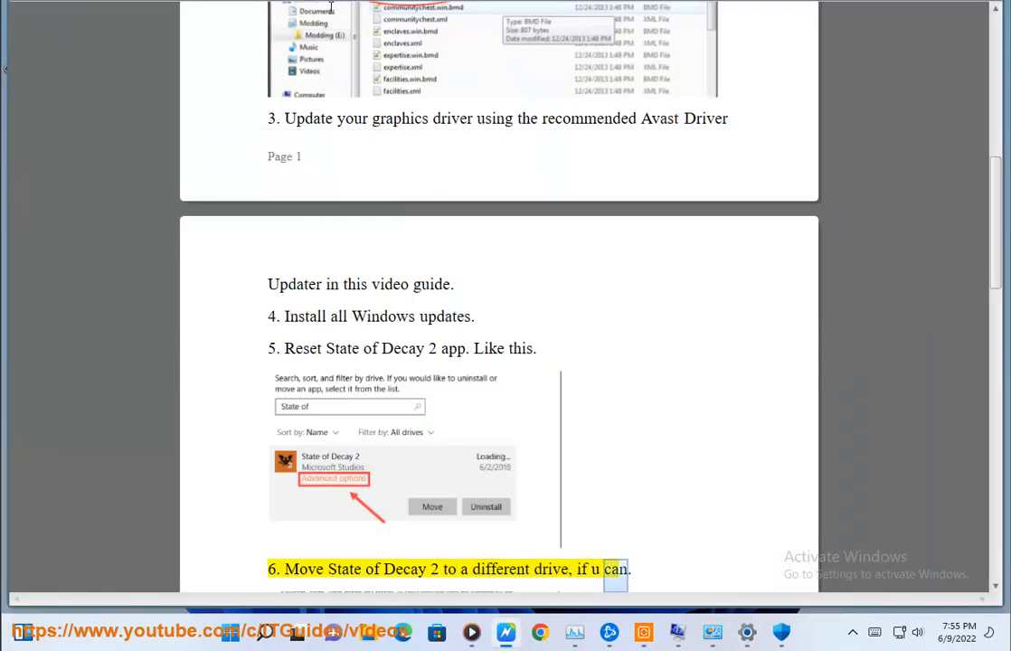
scroll(down, 3)
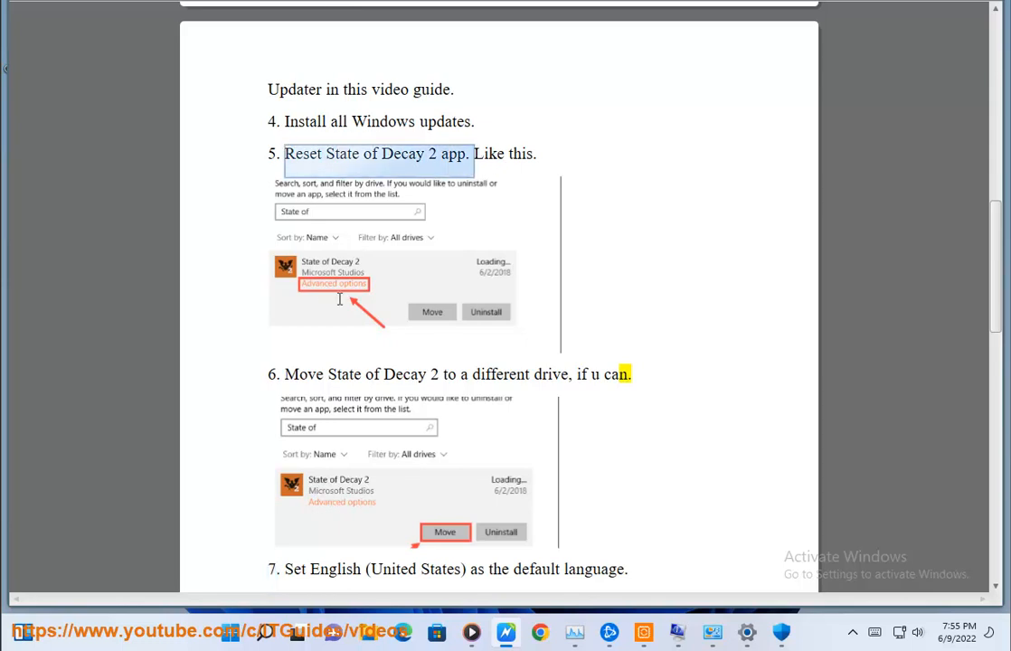
mouse_move(502, 314)
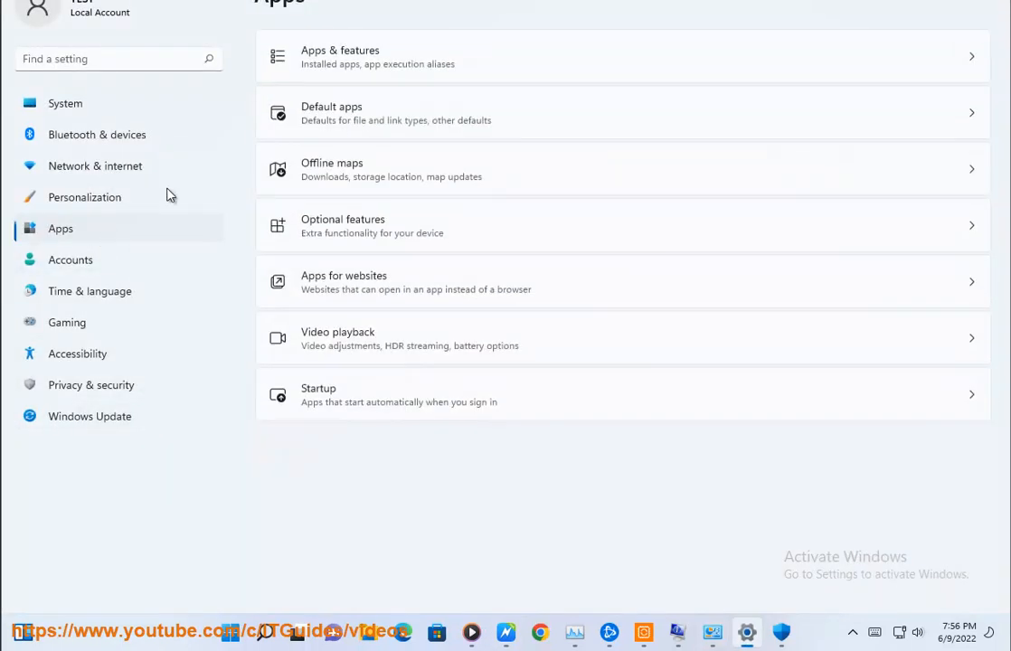
Locate Calculator in Apps & features and open its advanced options
click(622, 56)
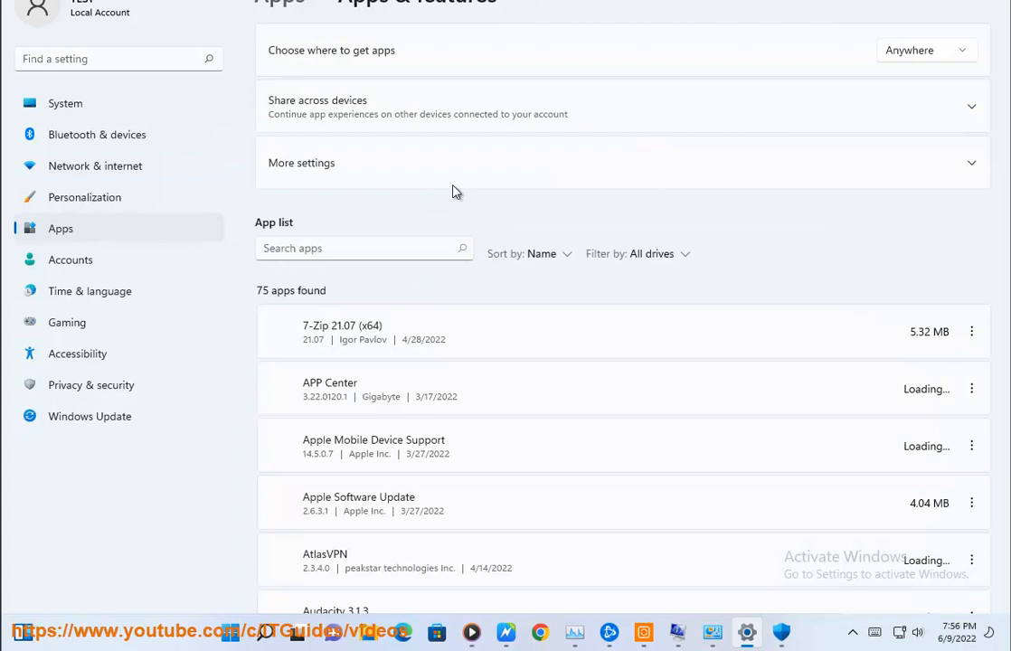
scroll(down, 3)
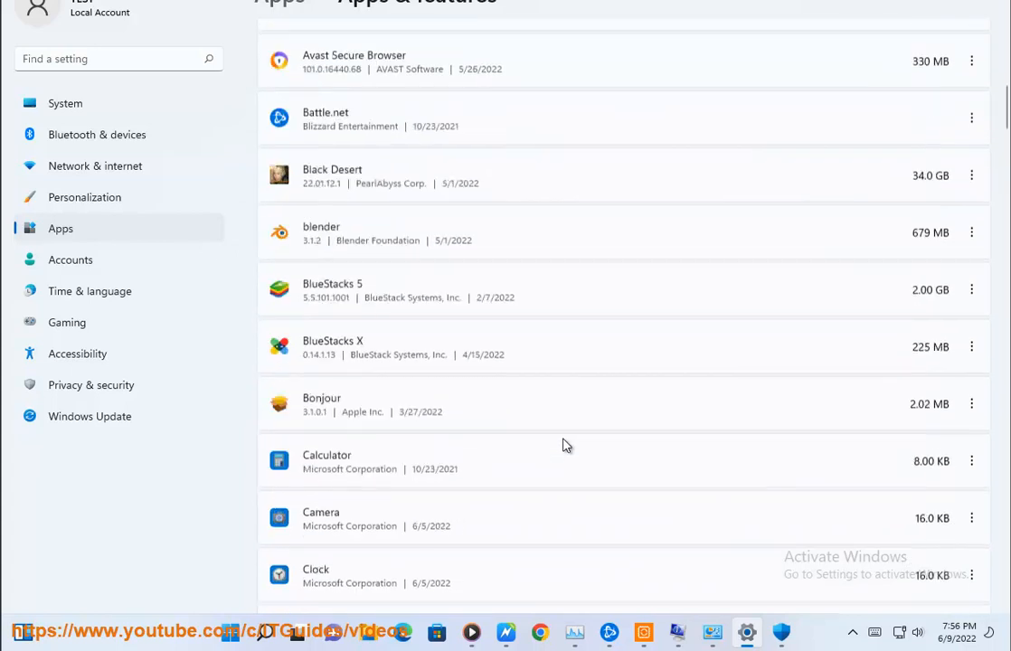
scroll(down, 3)
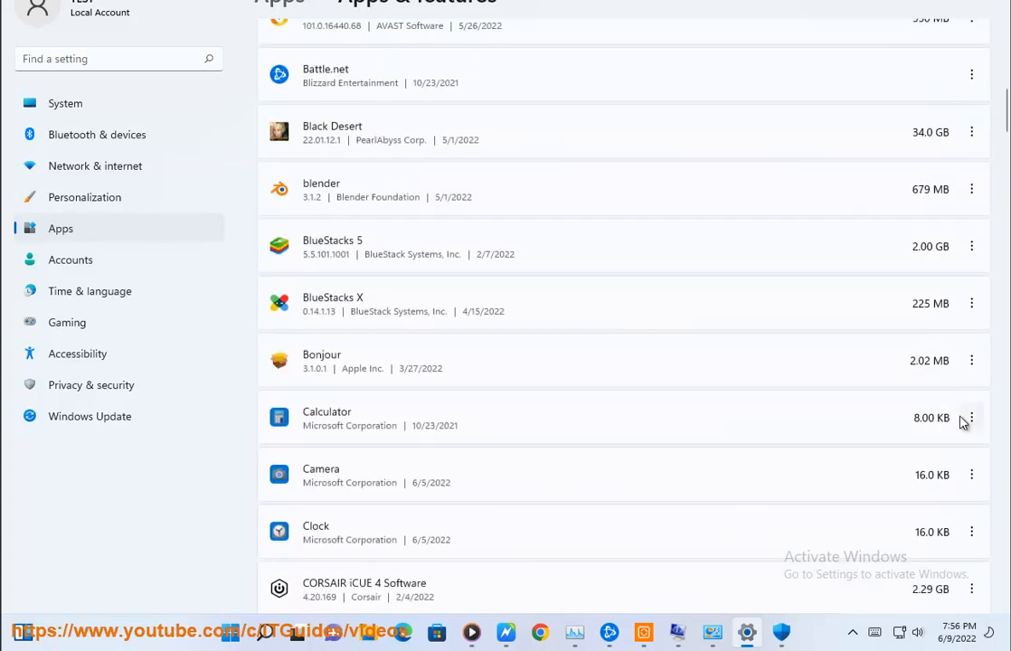
click(971, 416)
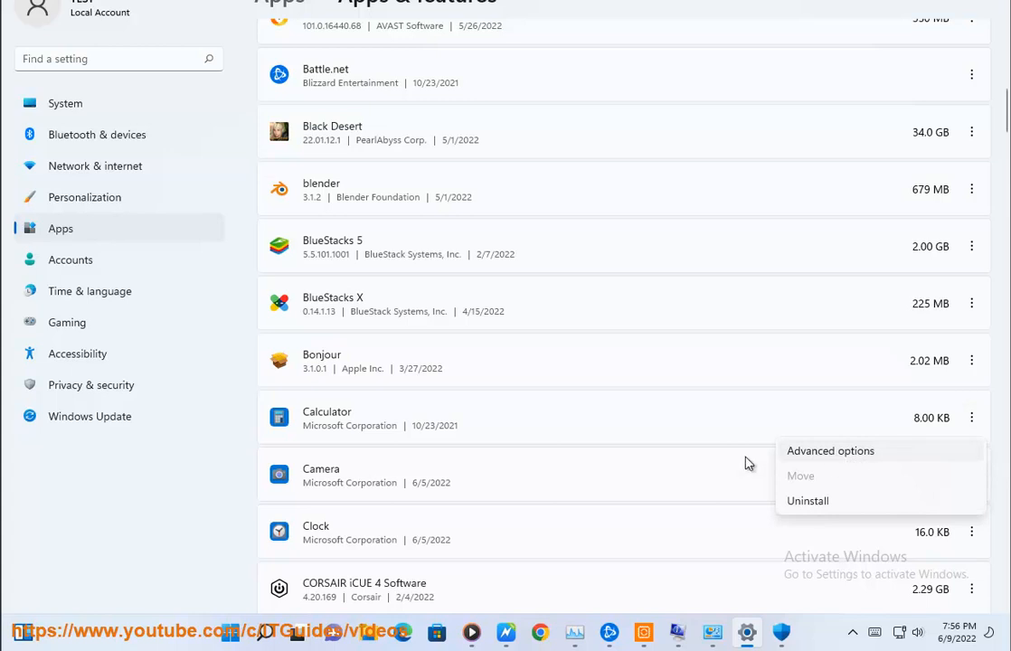
click(830, 450)
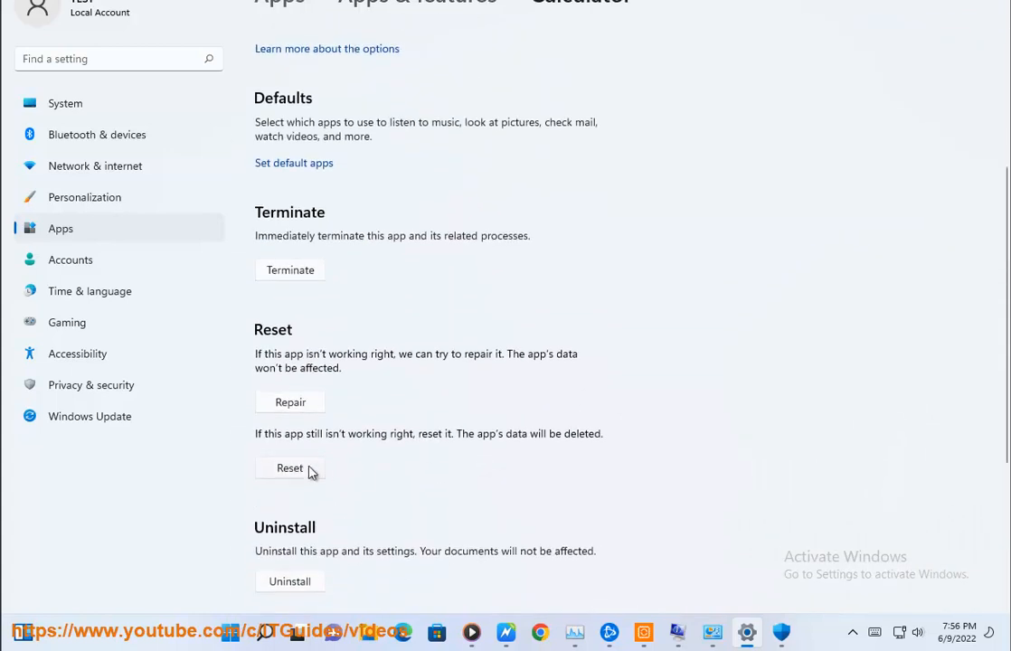
mouse_move(696, 437)
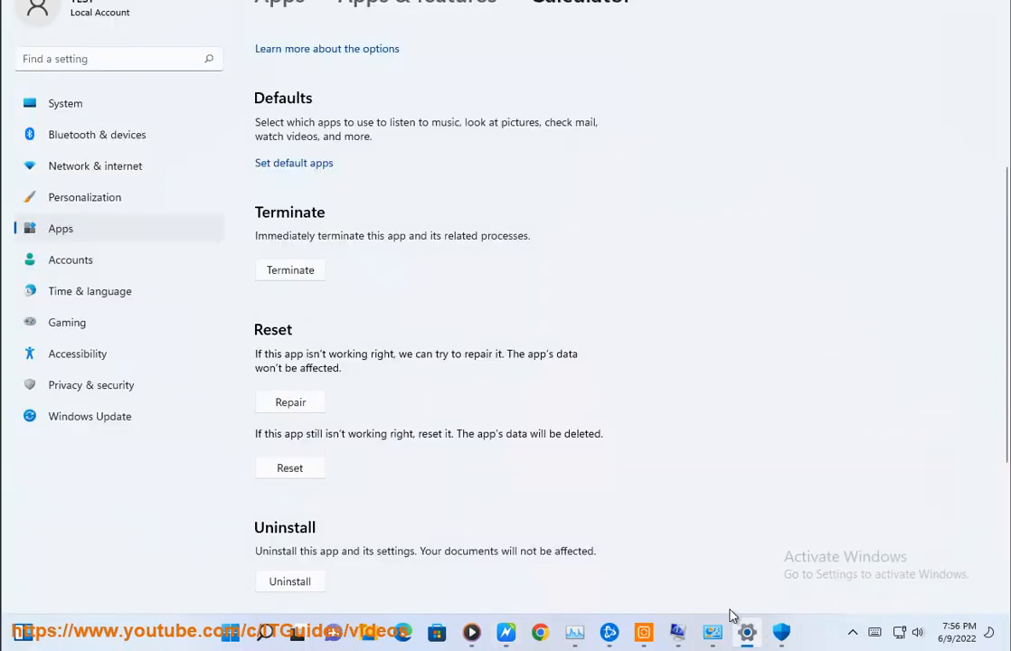
Return to Calculator's advanced options again to view its repair, reset and terminate controls
scroll(up, 3)
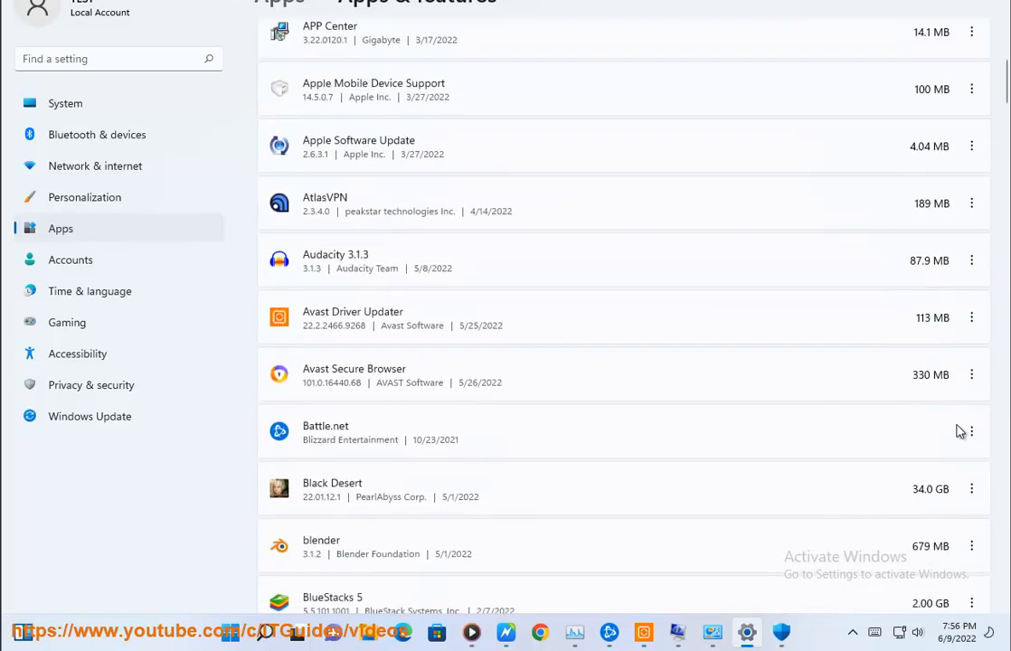
mouse_move(597, 496)
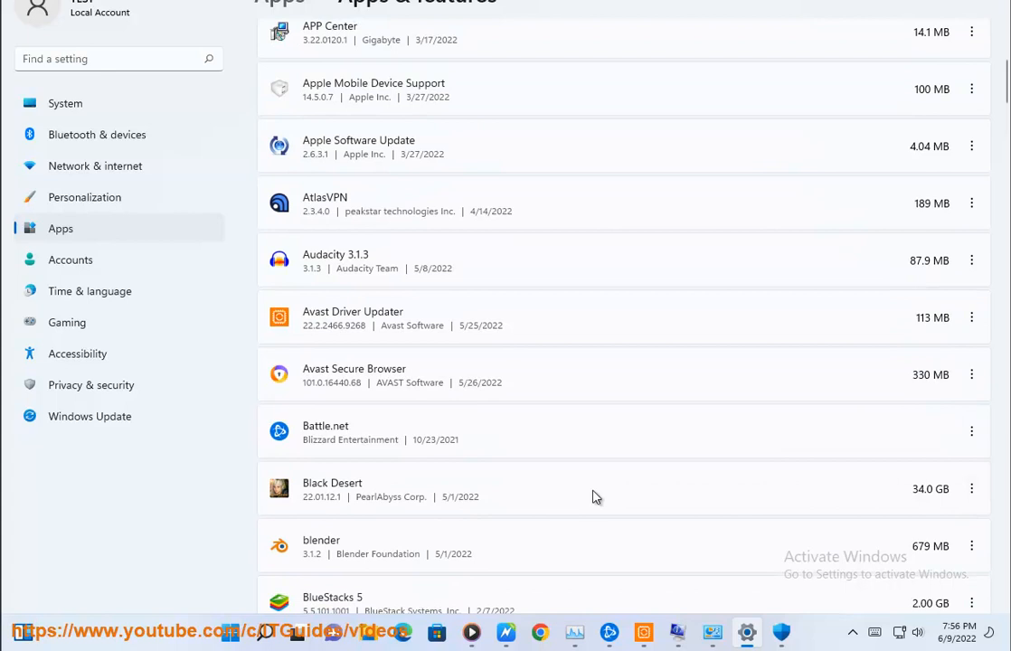
scroll(down, 3)
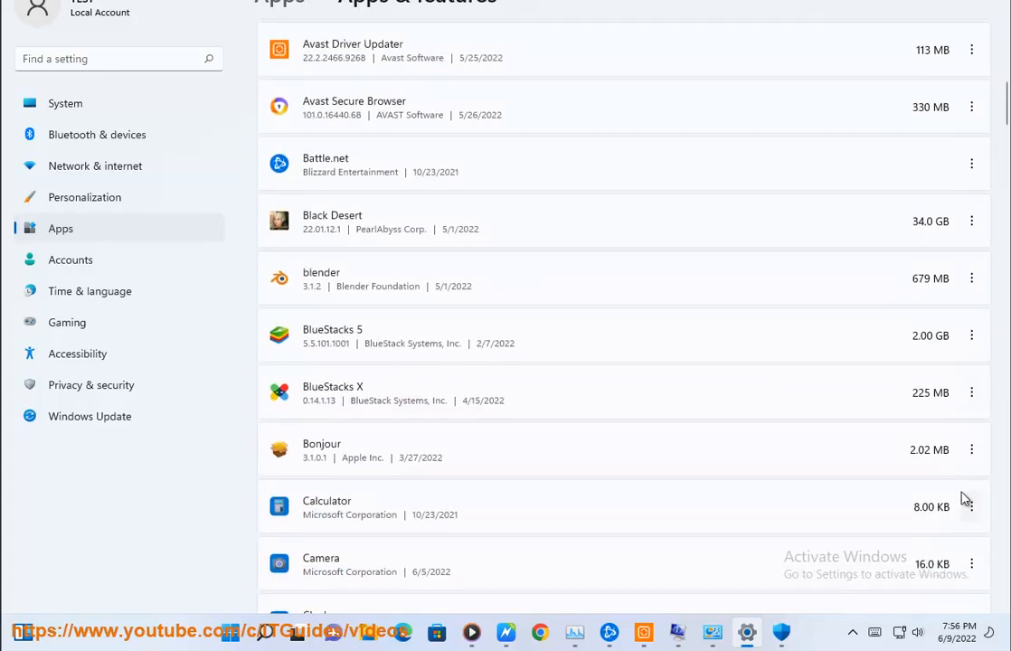
click(971, 506)
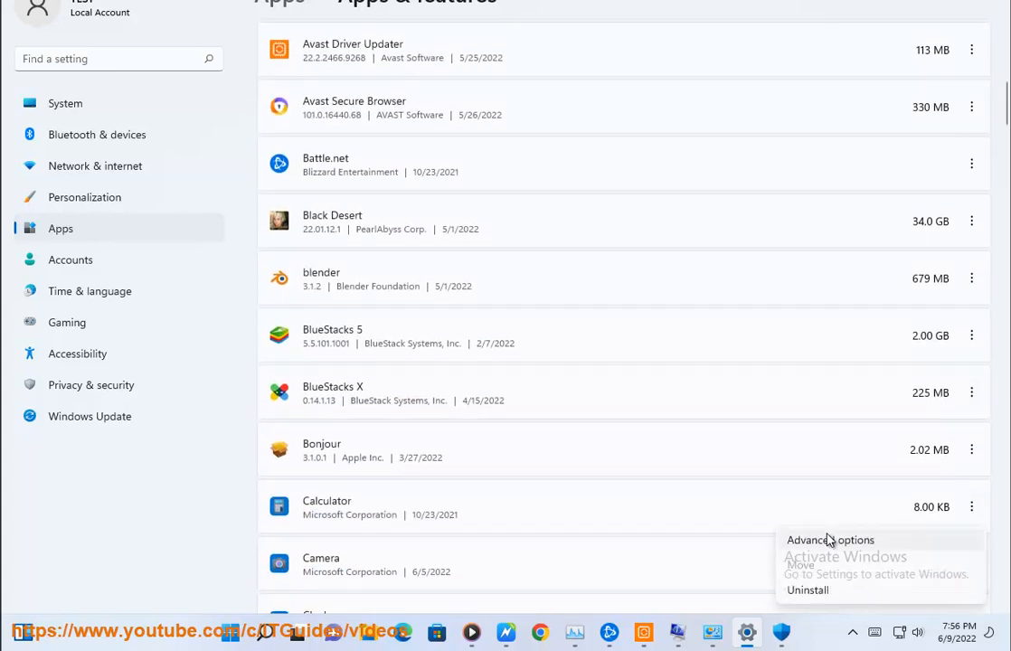
click(830, 539)
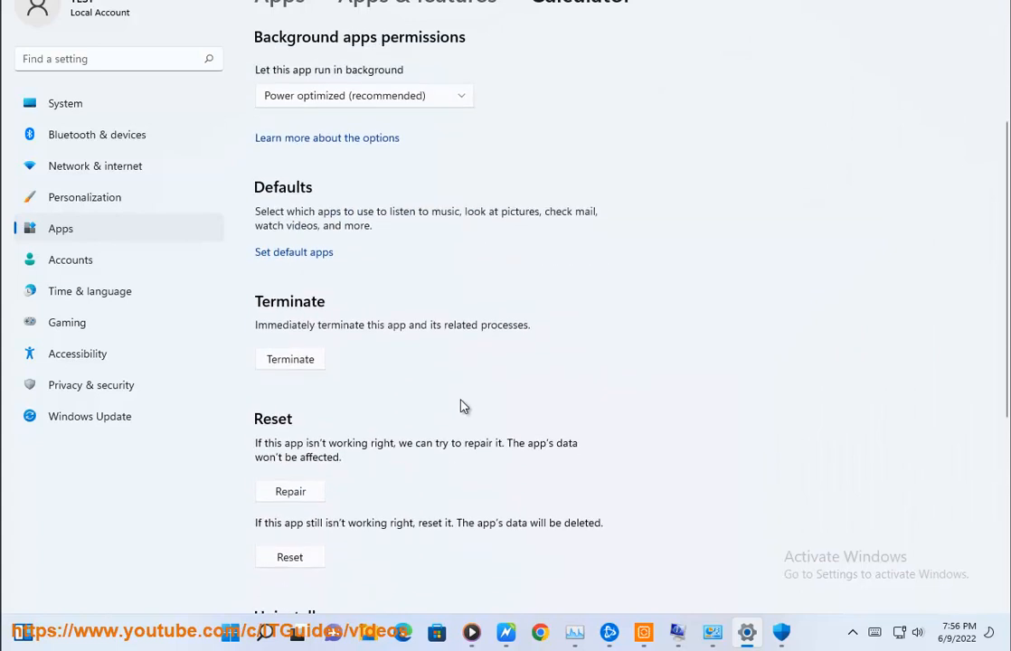
scroll(down, 3)
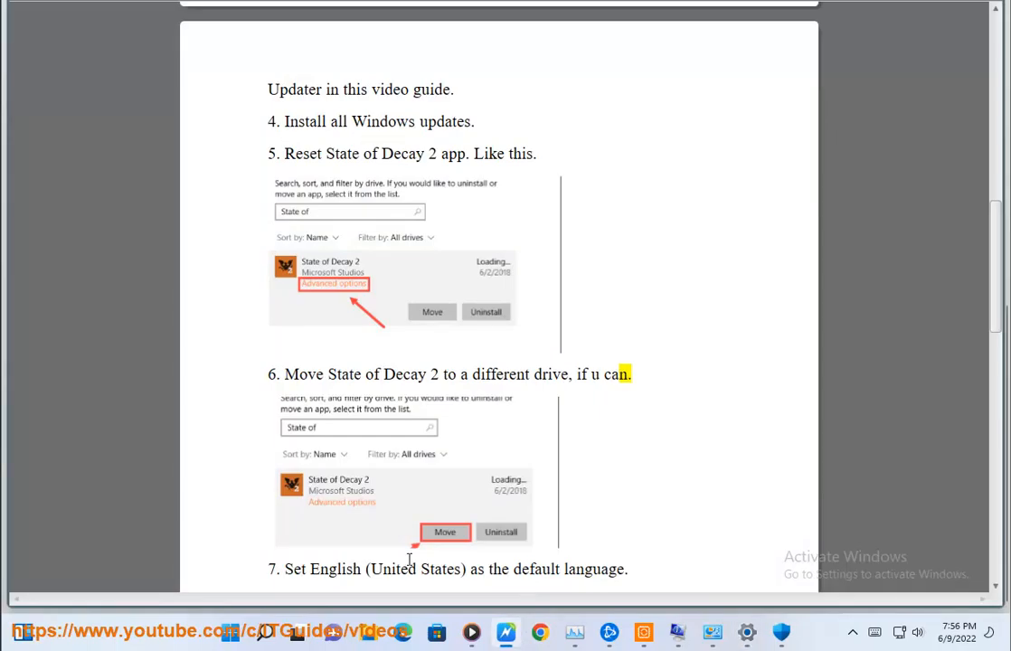
mouse_move(450, 506)
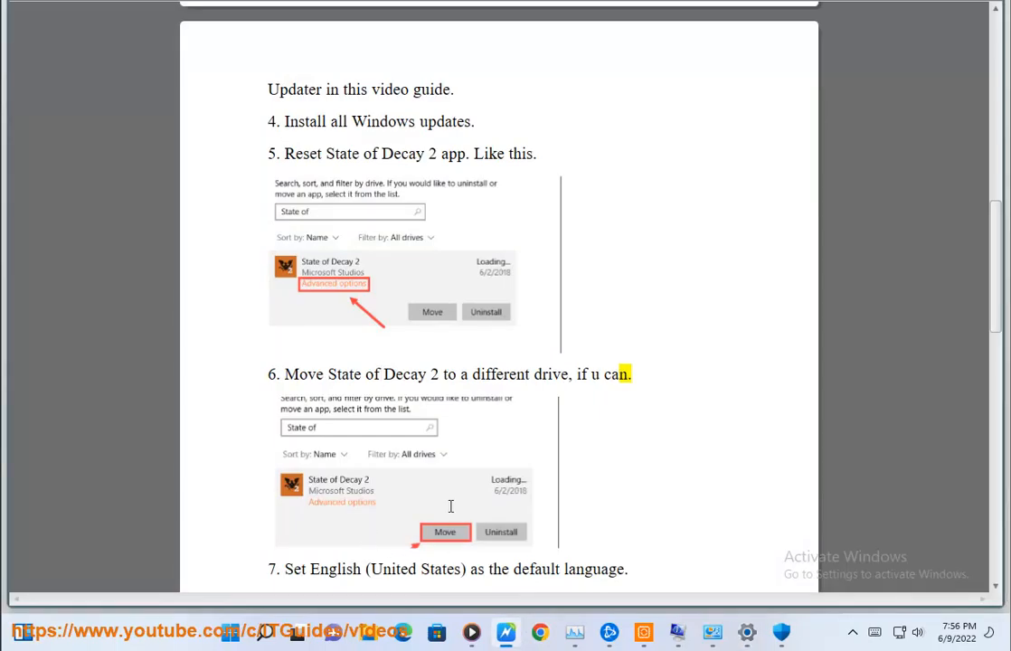
Scroll the guide back to step 7, setting English (United States) as default language
scroll(up, 3)
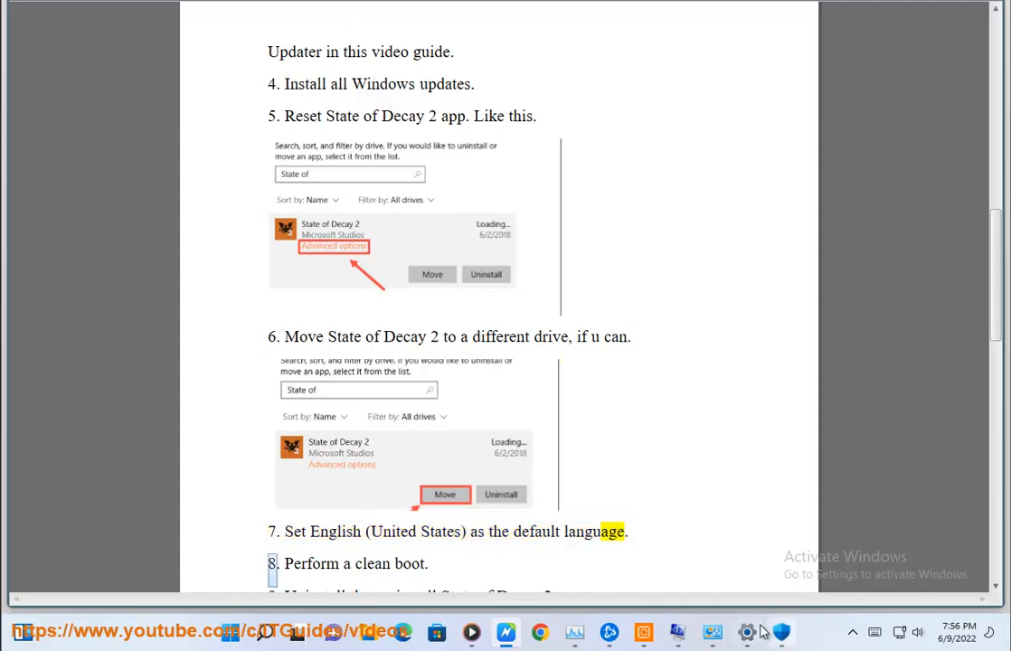
Go to Time & language, then Language & region
click(745, 633)
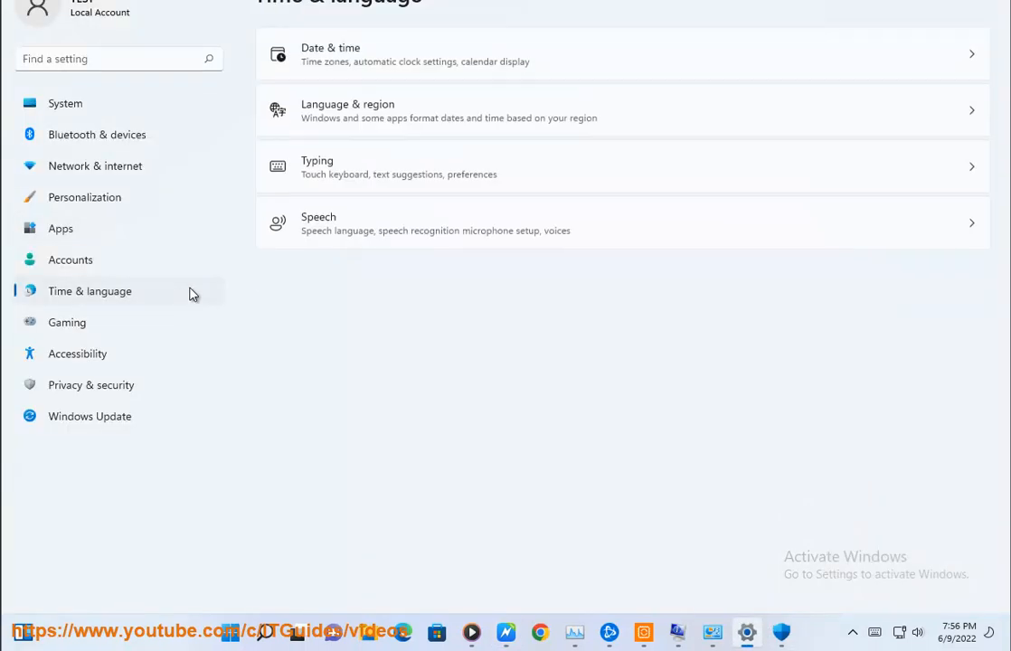
mouse_move(455, 116)
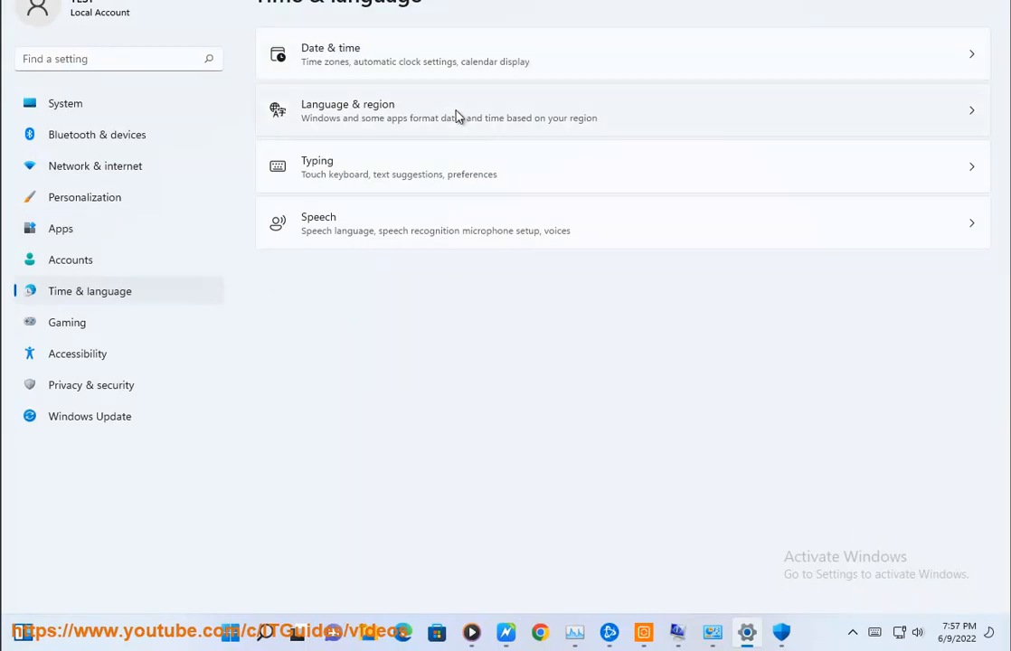
click(452, 110)
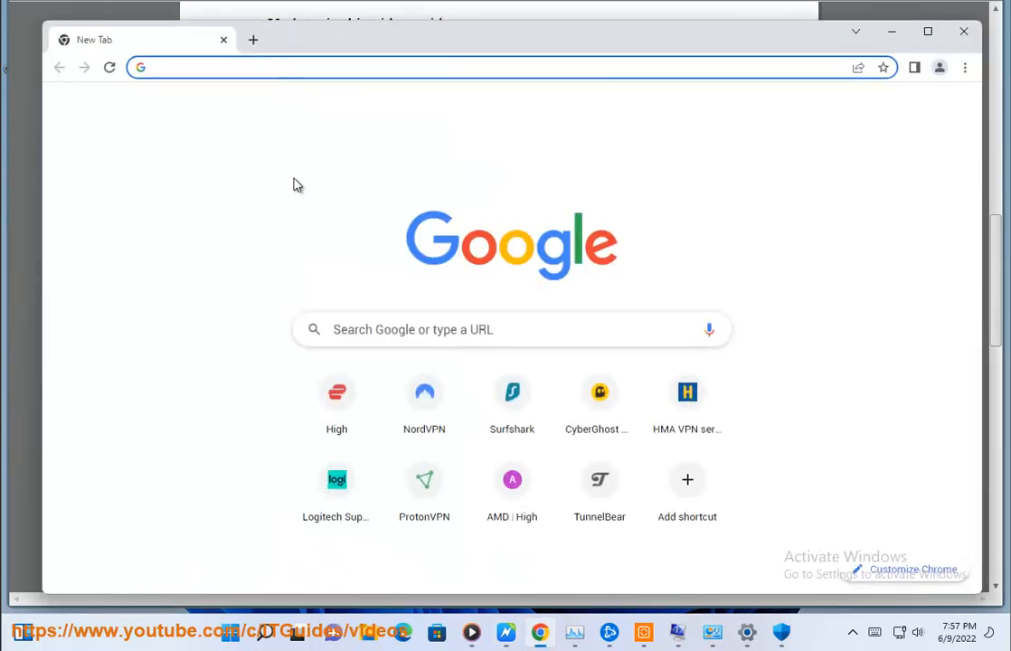
Search 'Windows Clean Boot', run msconfig and tick Hide all Microsoft services on the Services tab
text(WINDOWS)
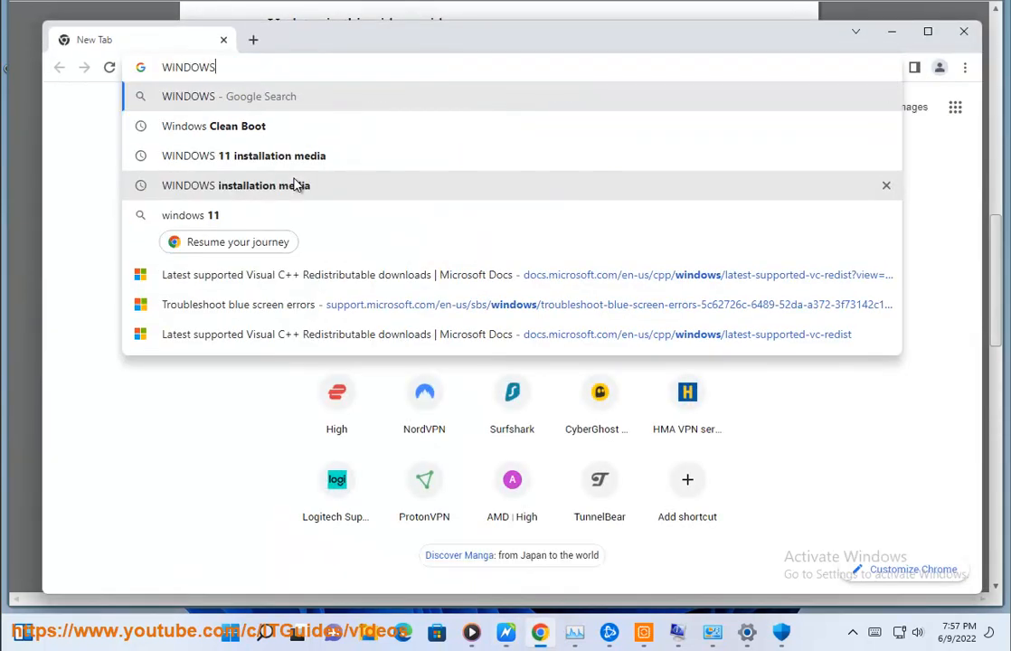
click(213, 127)
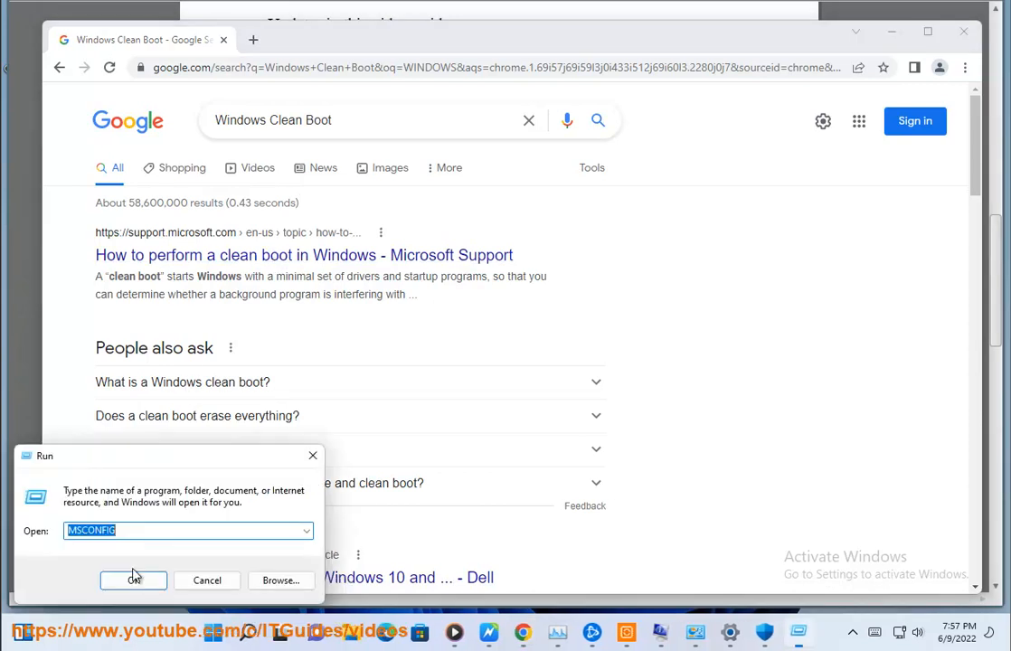
click(134, 579)
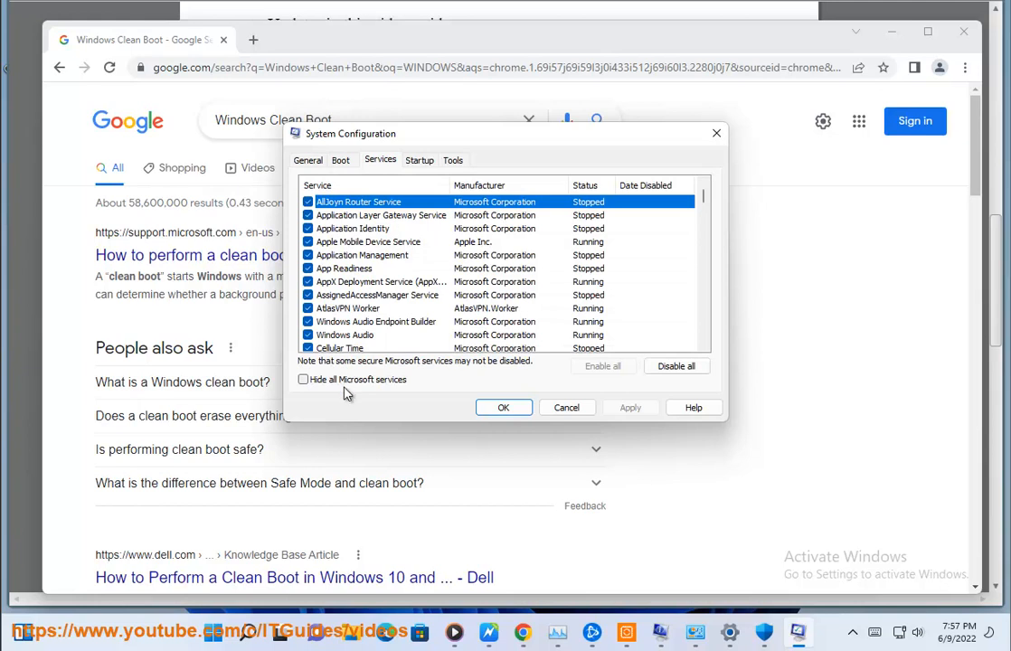
click(304, 379)
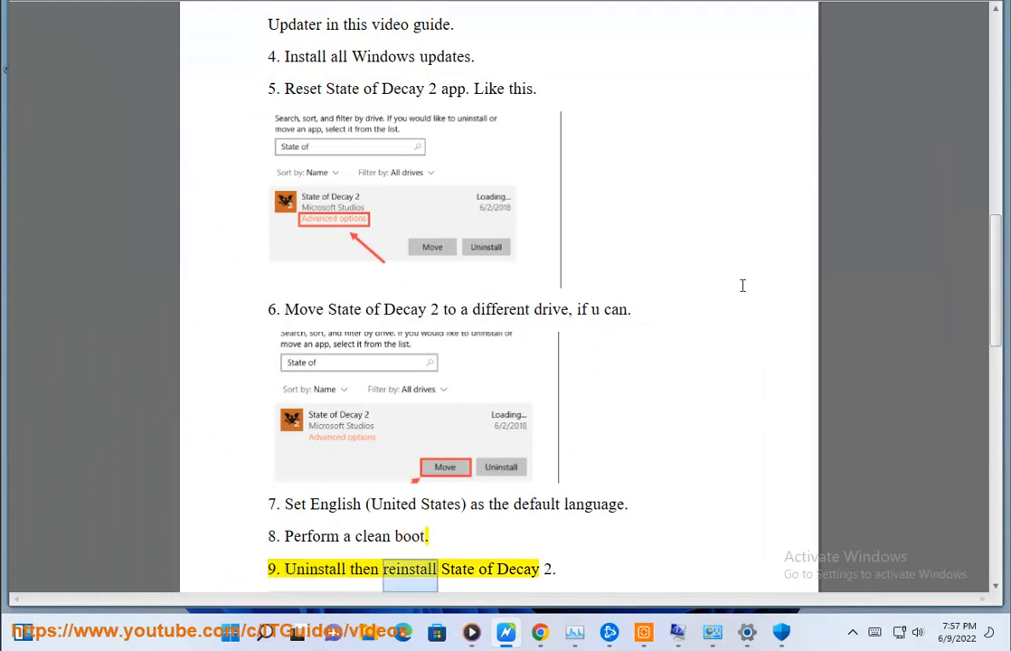
Scroll the guide to step 9, uninstalling then reinstalling State of Decay 2
scroll(down, 3)
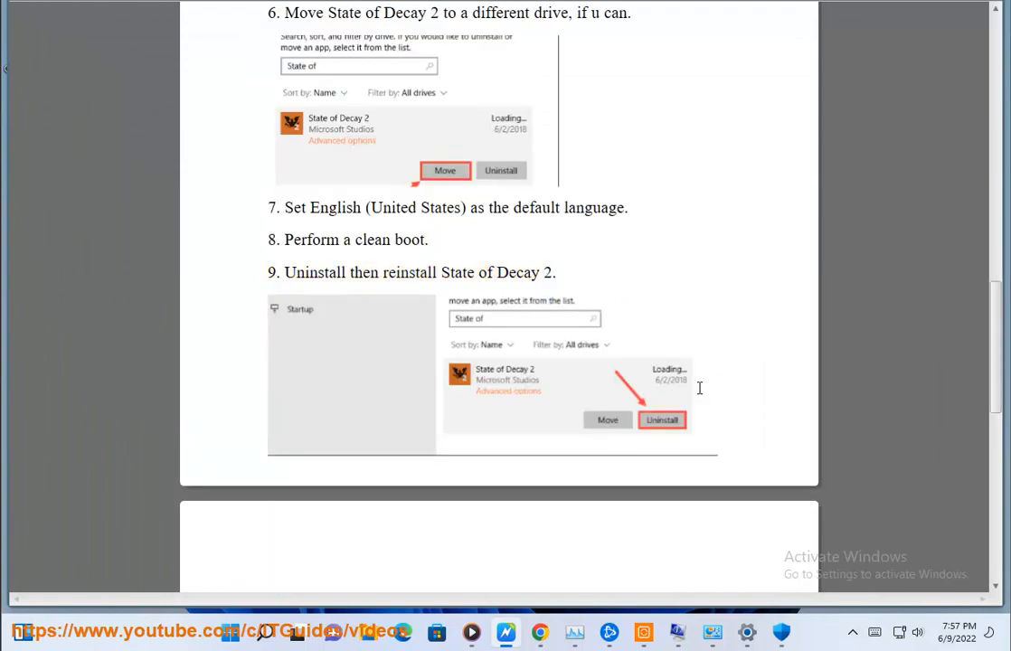